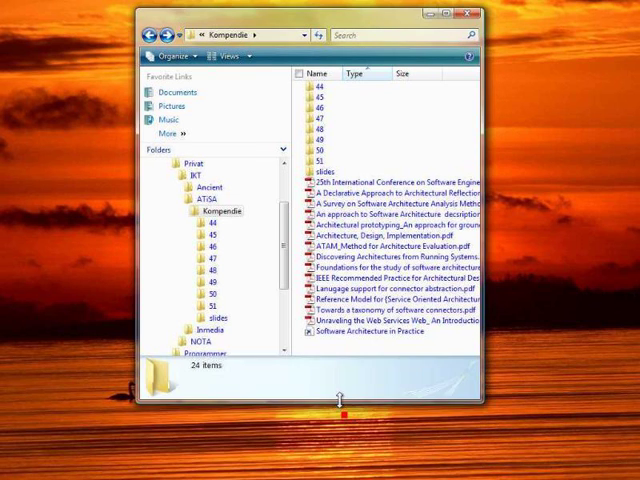
# Shrink the Kompendia window by dragging its bottom edge up so only about 22 items fit
pyautogui.moveTo(352, 408); pyautogui.dragTo(352, 316)
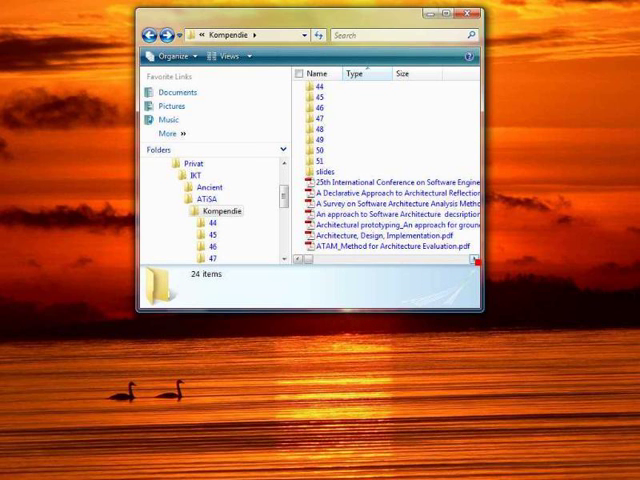
pyautogui.scroll(-3)
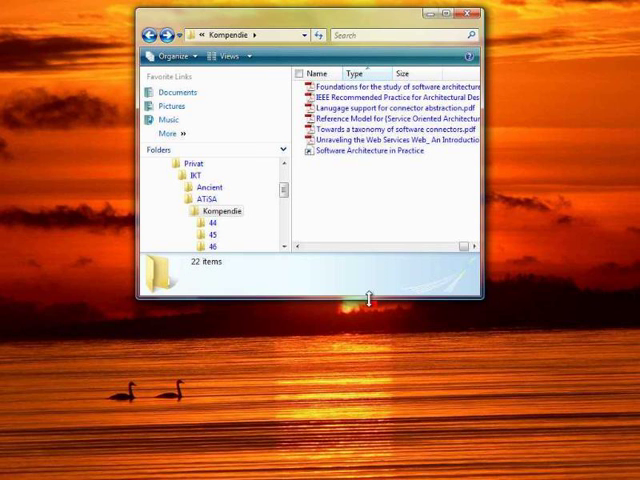
pyautogui.scroll(-3)
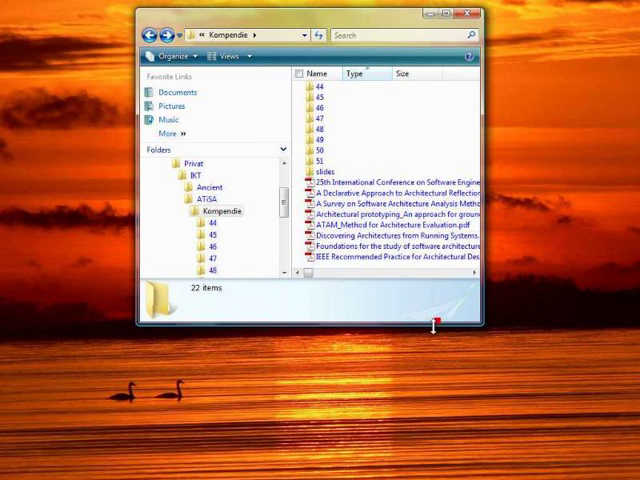
pyautogui.moveTo(432, 324); pyautogui.dragTo(432, 296)
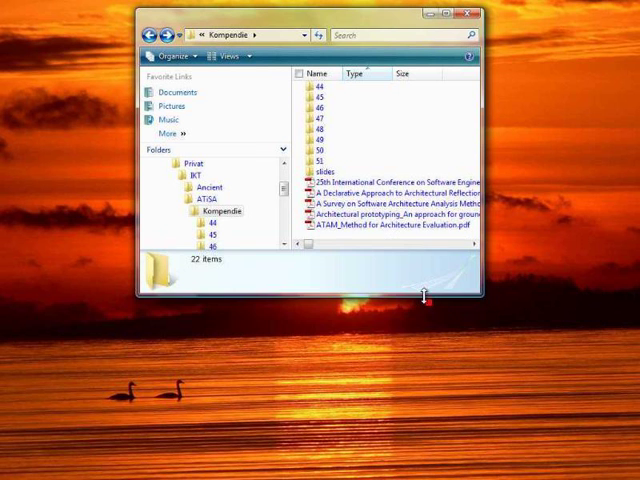